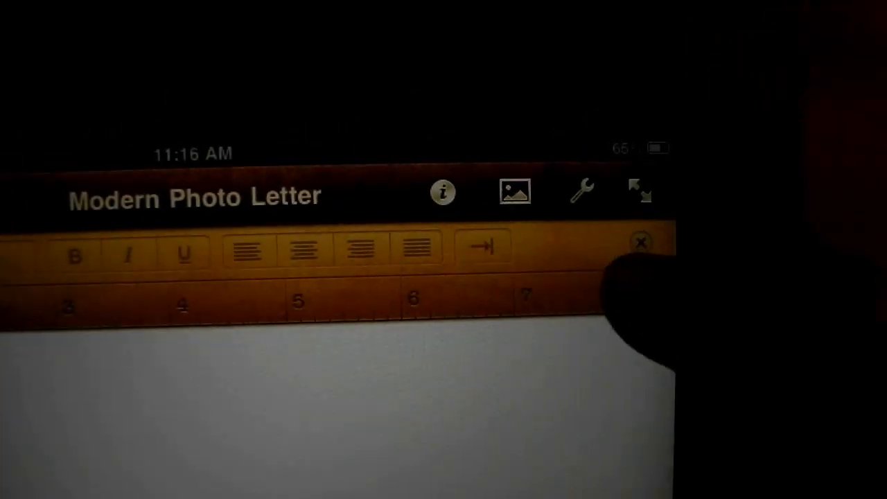
# Choose the shared HP Deskjet 1050 J410 series as the printer for the letter
pyautogui.click(582, 191)
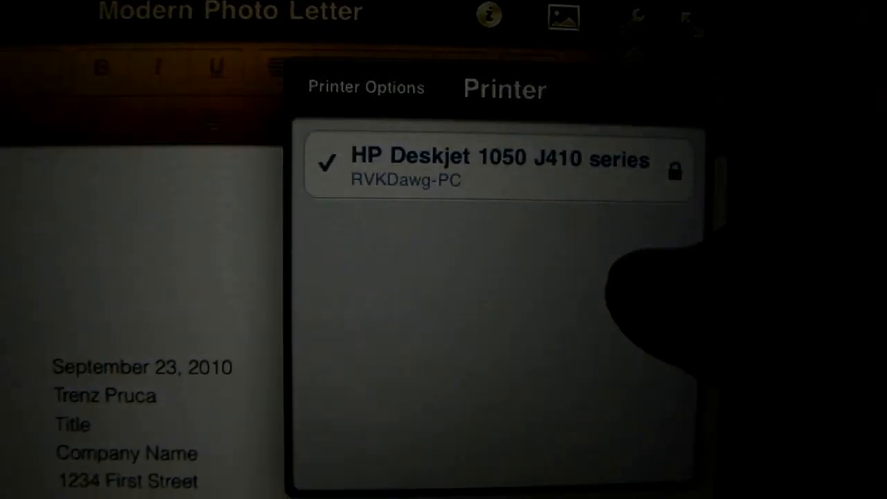
# Print the letter, bringing up the Deskjet's blank user name and password request
pyautogui.click(497, 166)
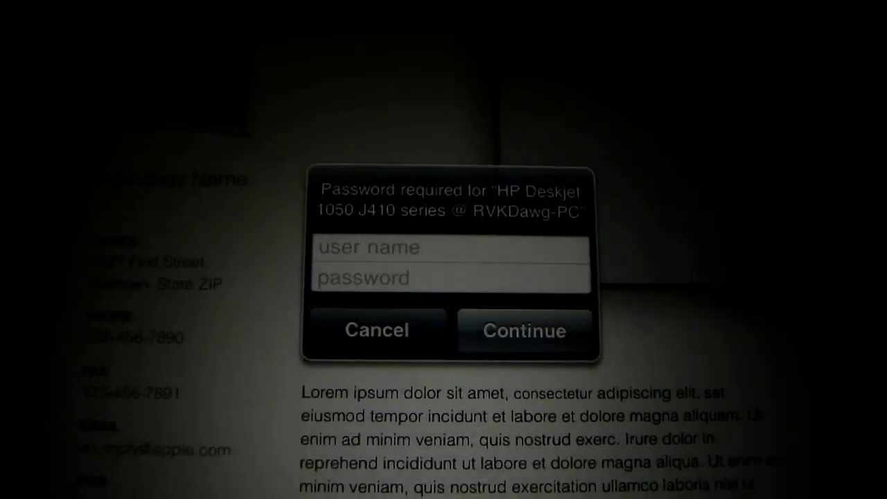